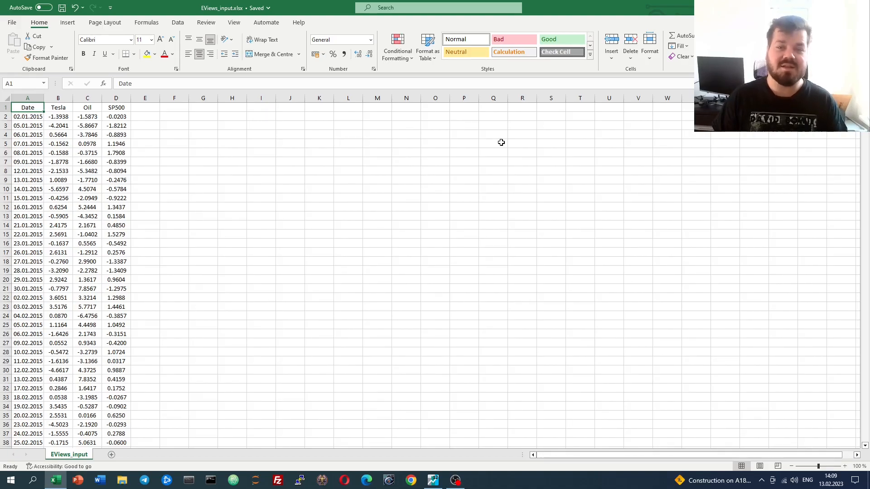
mouse_move(473, 148)
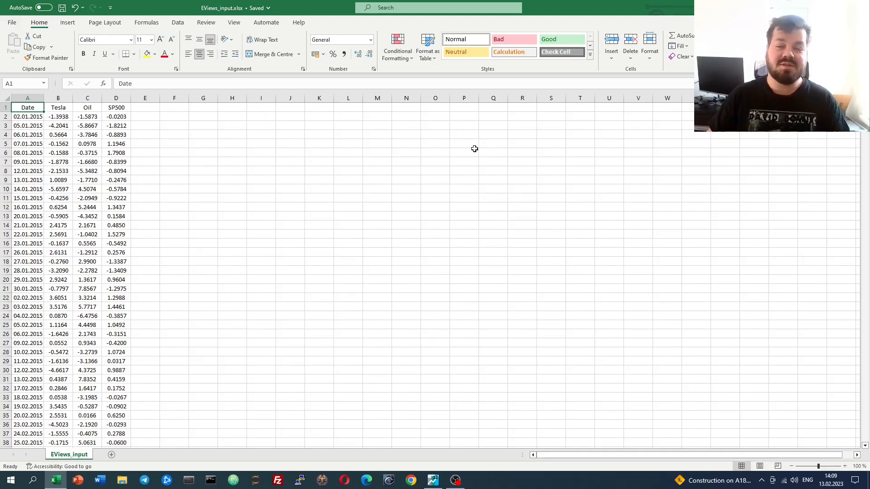
Switch from Excel to EViews and maximize the UNTITLED workfile window
click(432, 480)
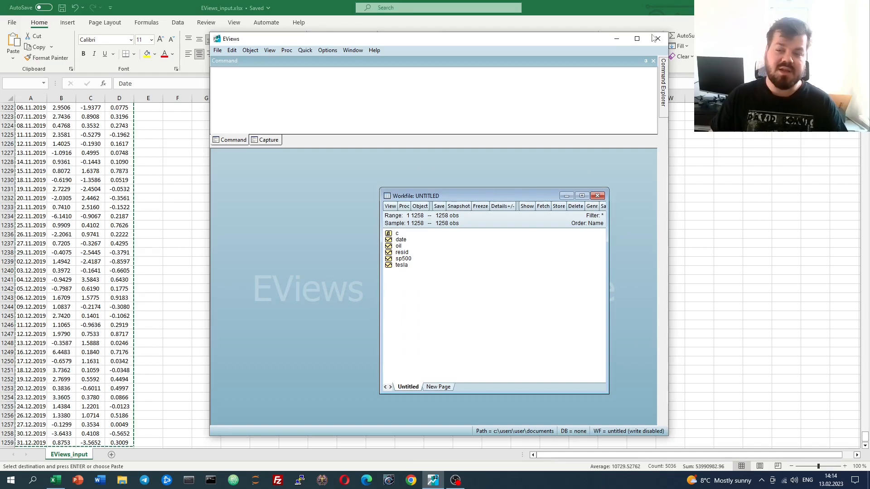
click(636, 38)
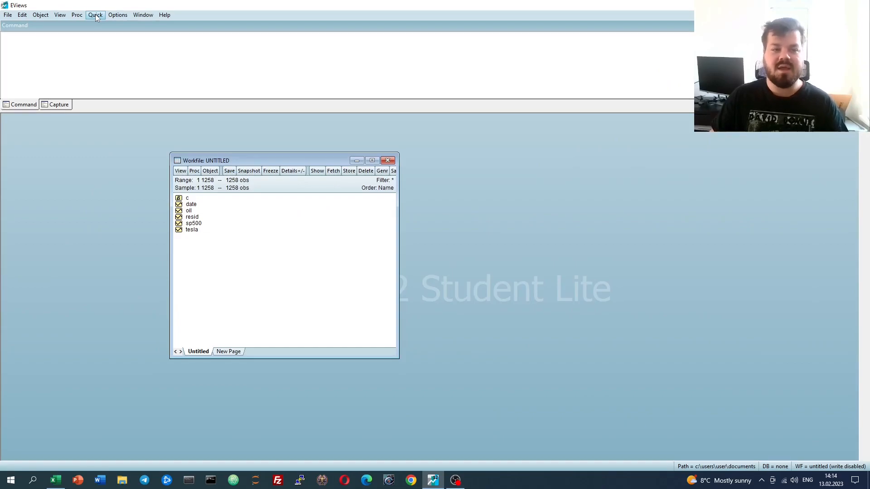
Specify the equation 'tesla c sp500 oil' via Quick Estimate, method LS, sample 1 1258
click(95, 16)
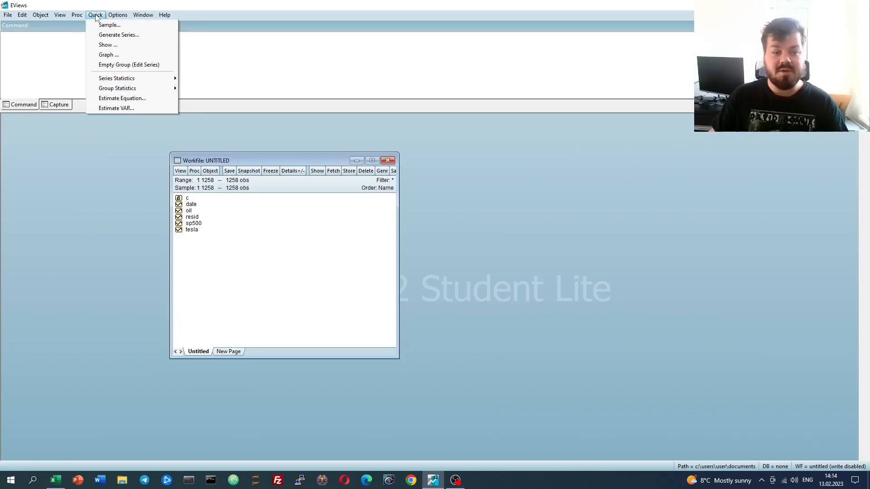
mouse_move(122, 97)
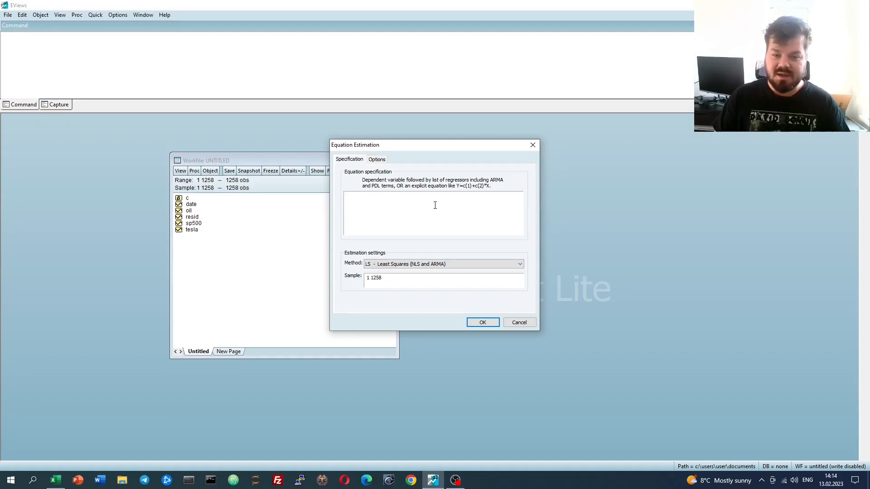
click(434, 214)
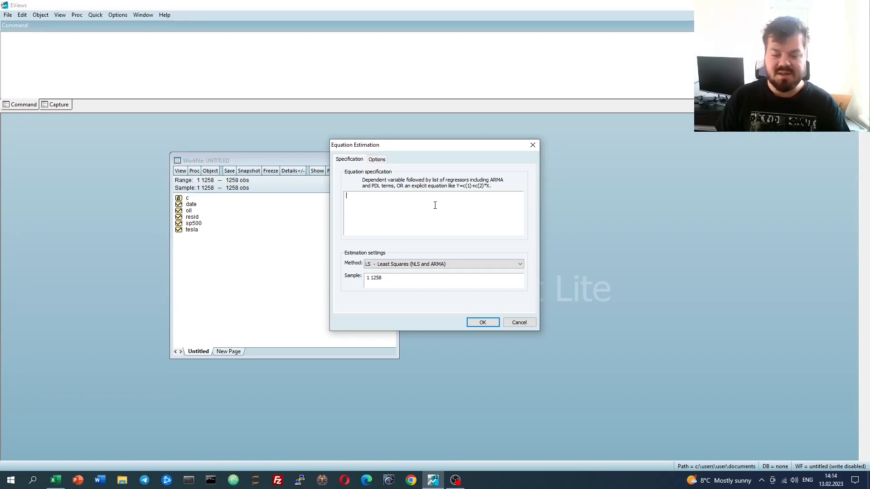
text(tesla)
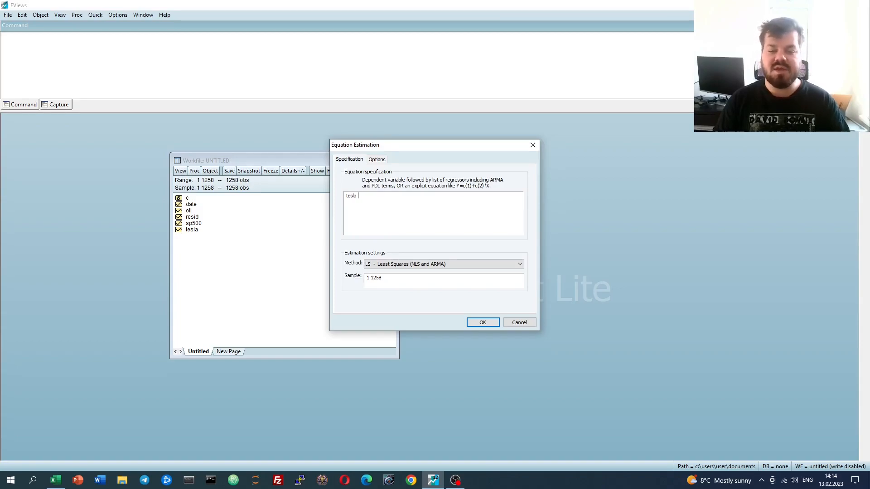
text(c)
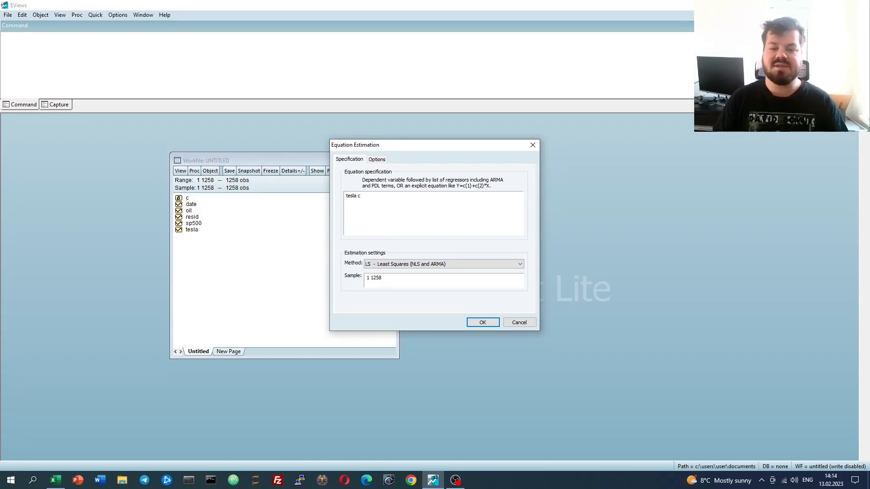
mouse_move(132, 259)
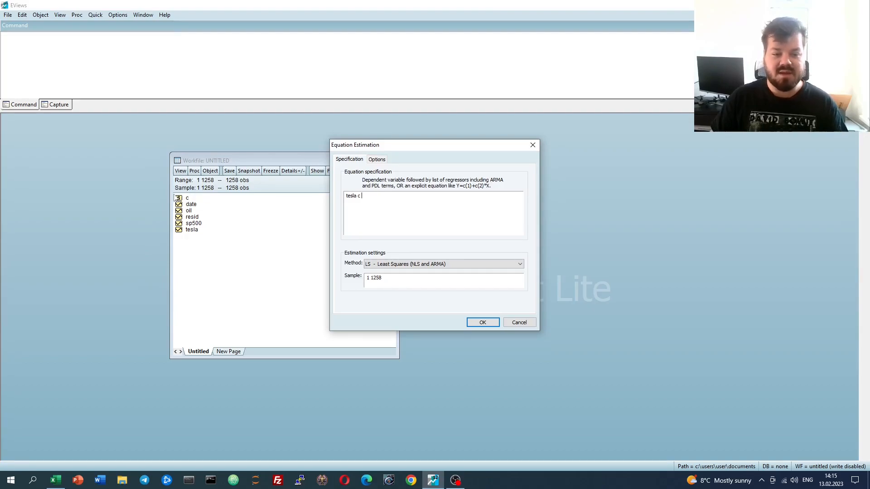
mouse_move(424, 240)
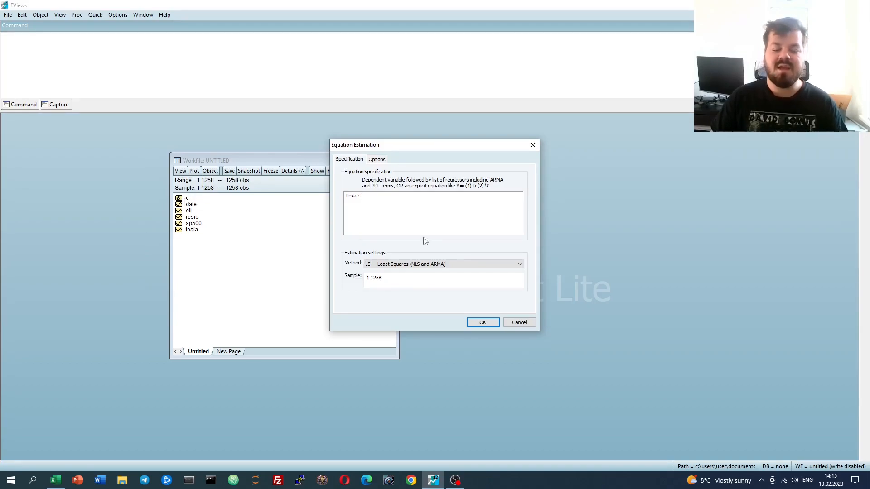
mouse_move(399, 221)
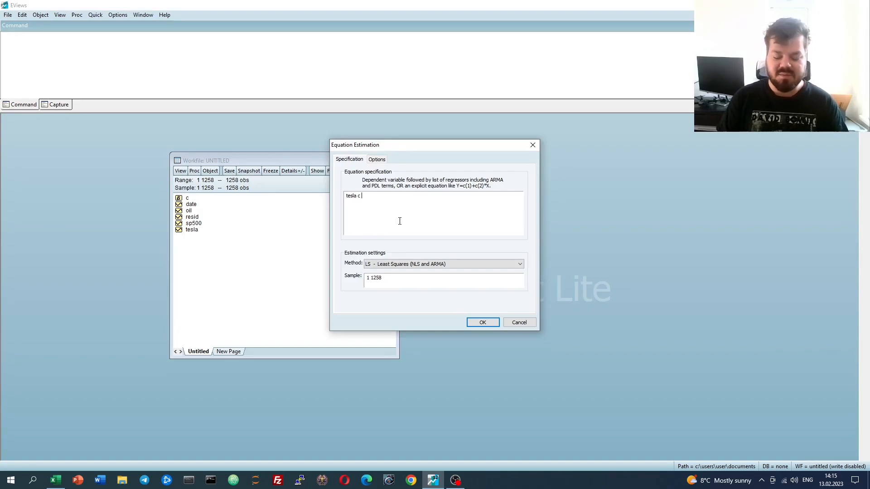
text(sp500)
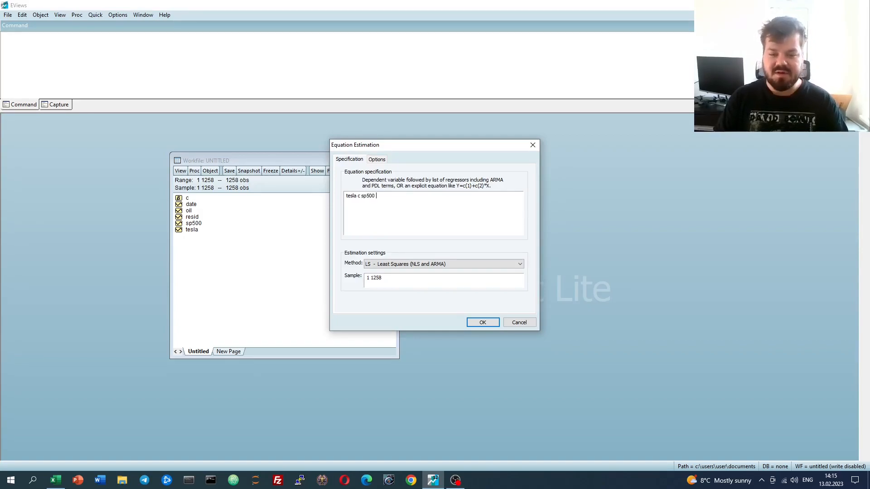
text(oil)
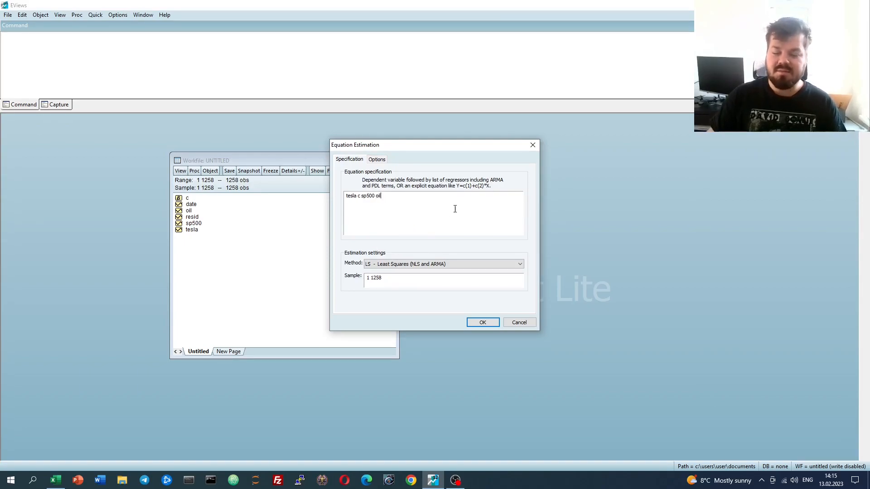
key(Backspace)
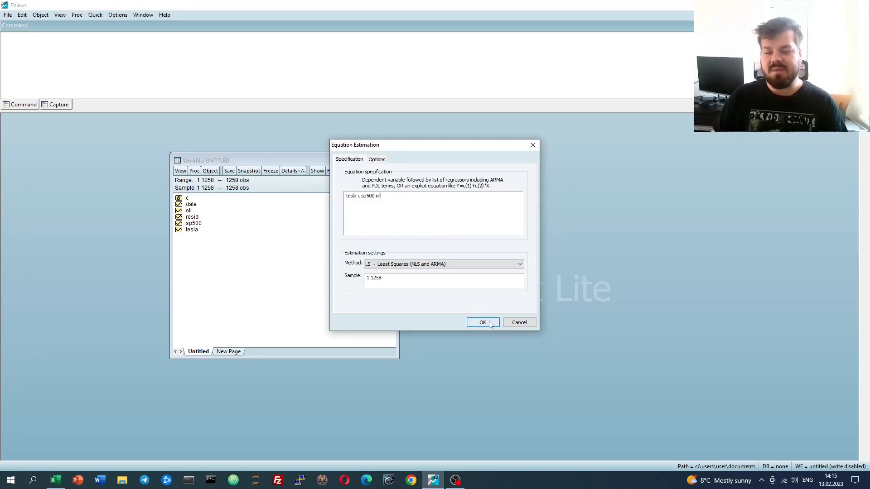
click(481, 322)
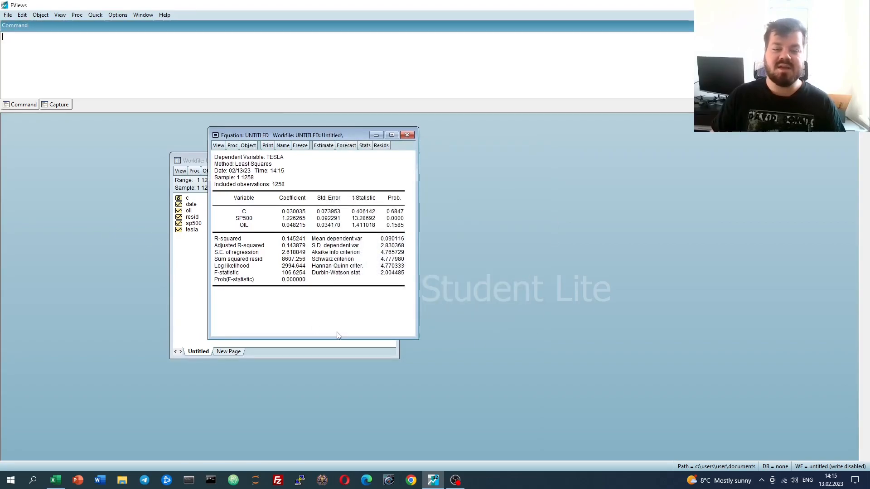
mouse_move(319, 318)
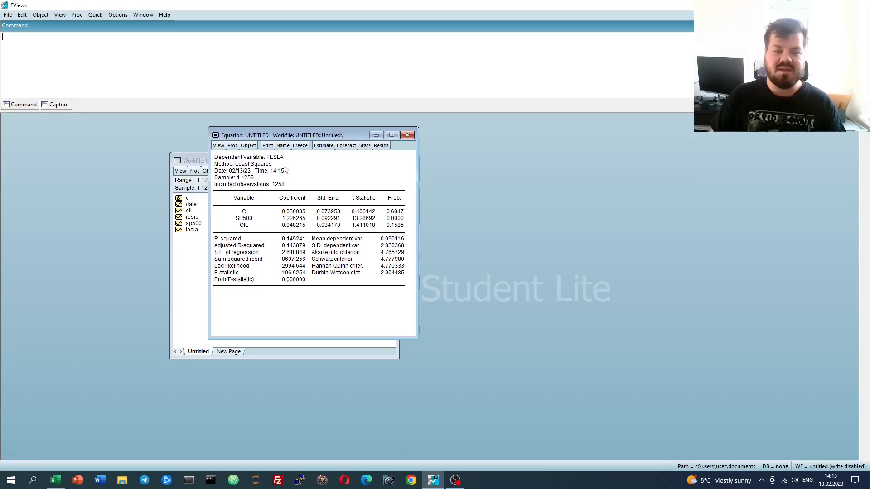
click(248, 156)
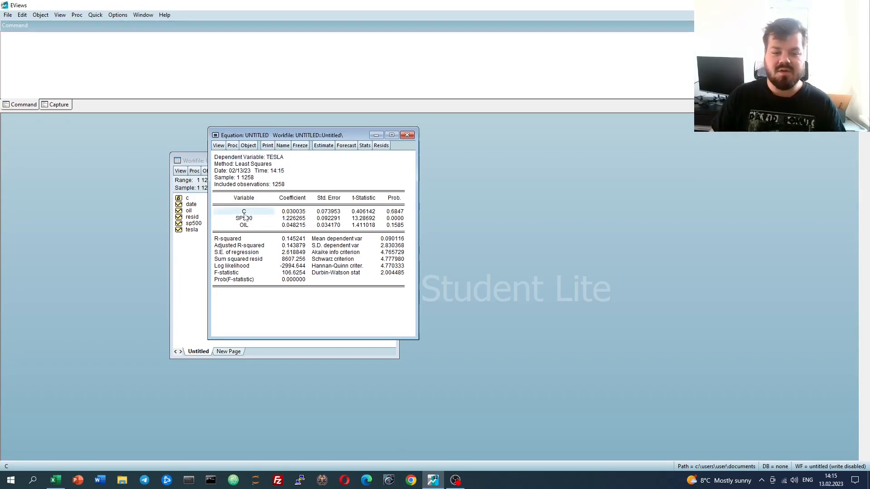
click(244, 218)
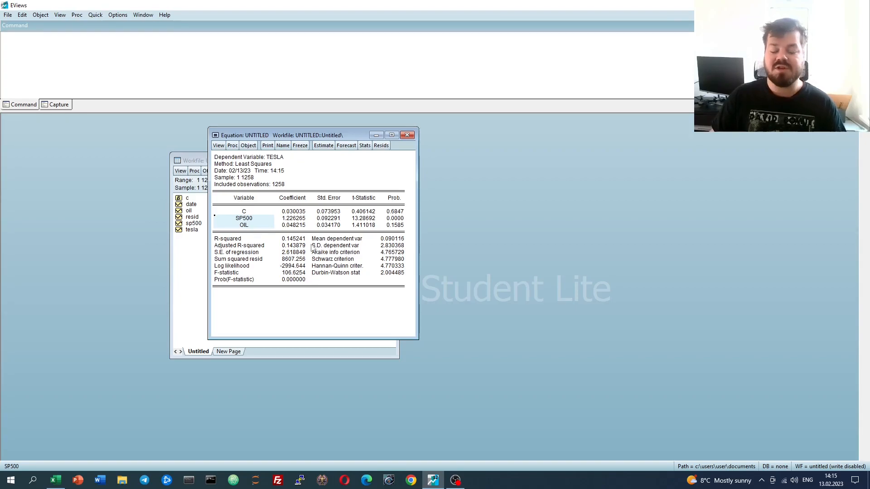
mouse_move(295, 202)
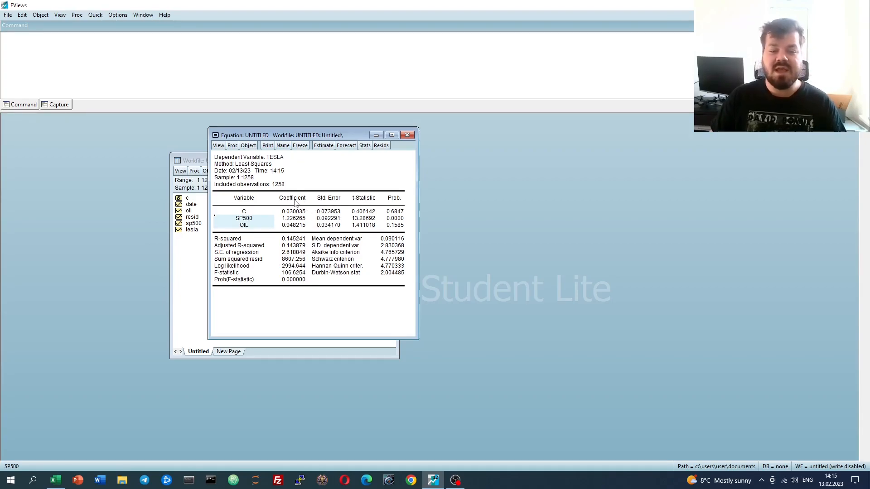
click(292, 197)
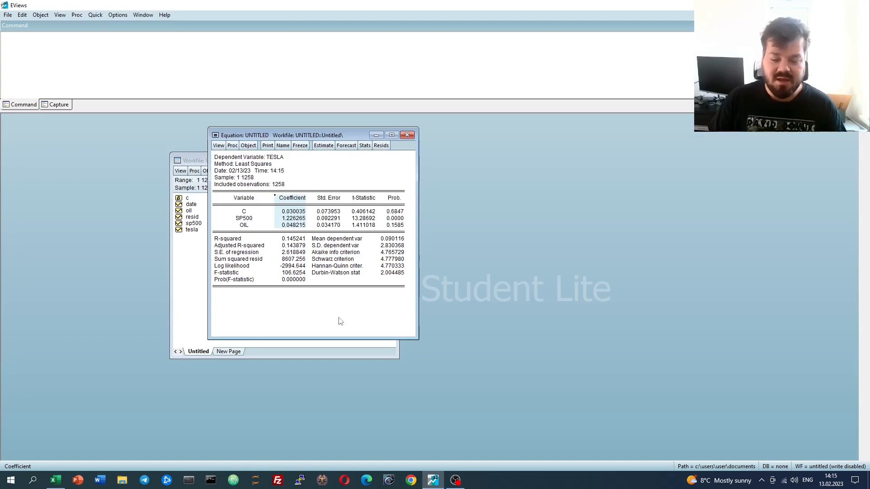
mouse_move(291, 218)
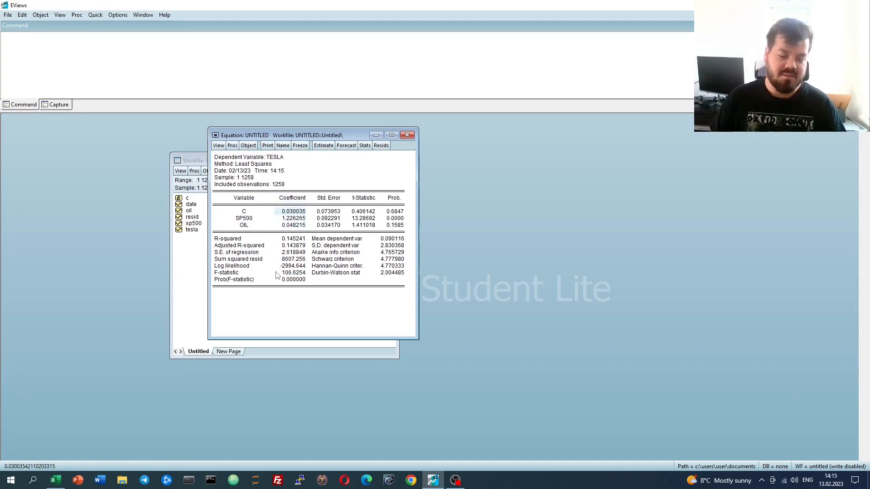
mouse_move(303, 309)
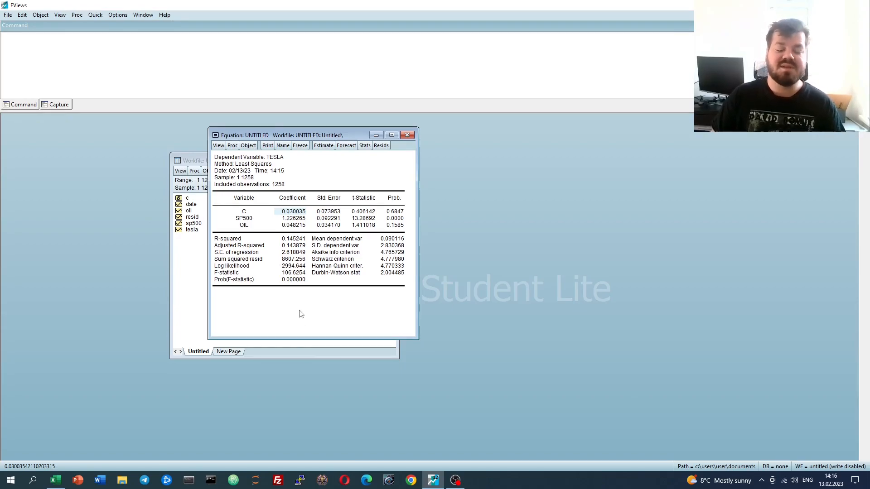
click(294, 218)
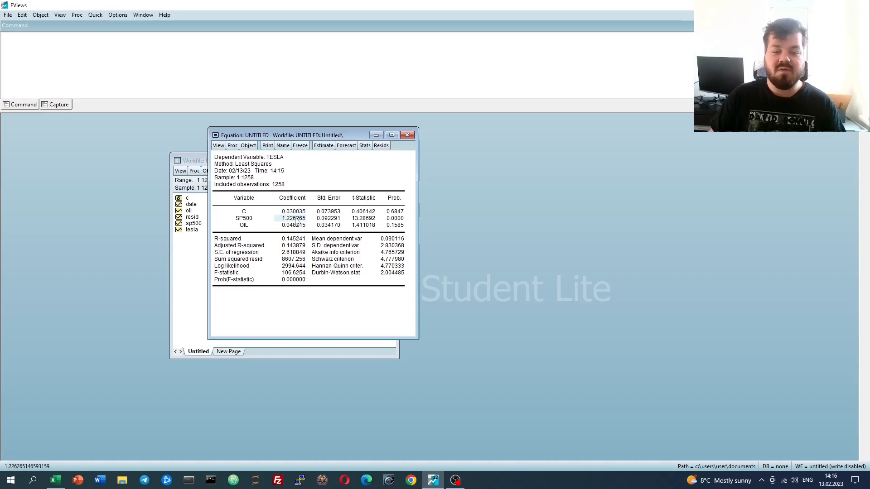
mouse_move(328, 275)
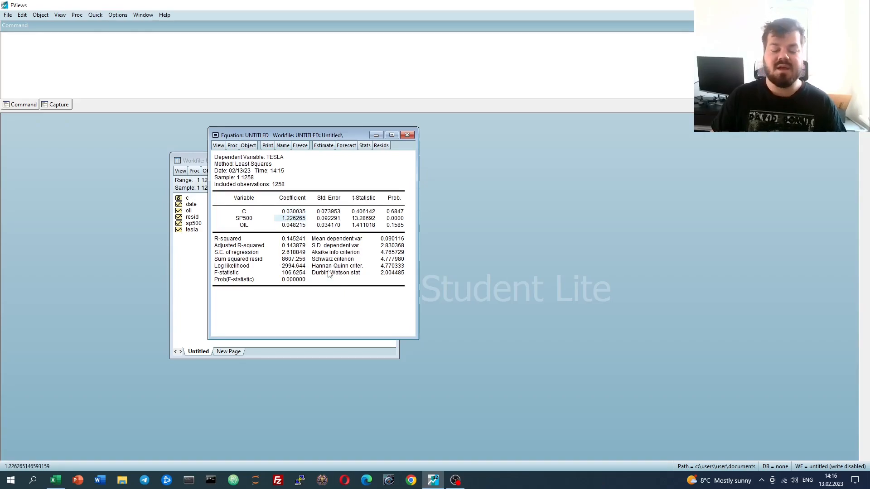
mouse_move(308, 305)
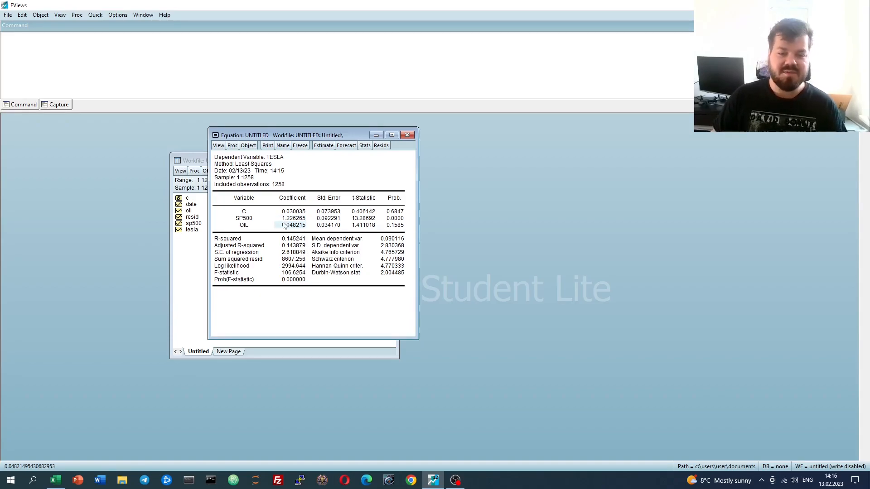
mouse_move(316, 218)
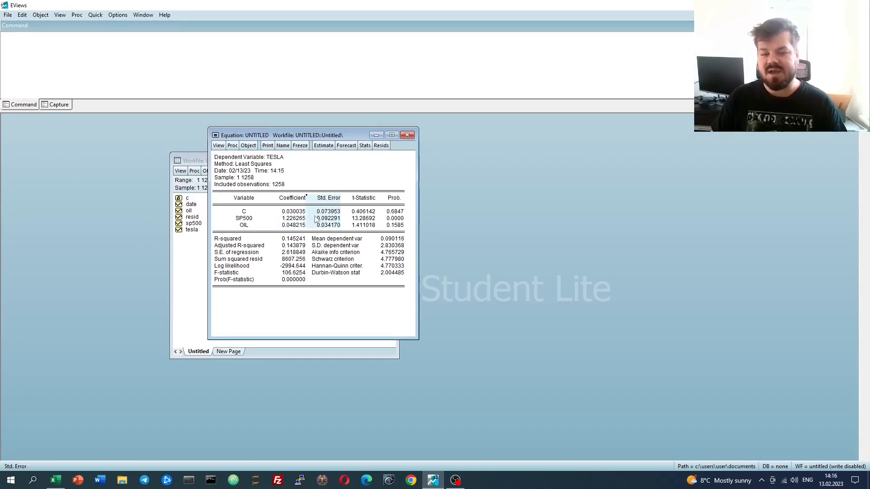
mouse_move(304, 316)
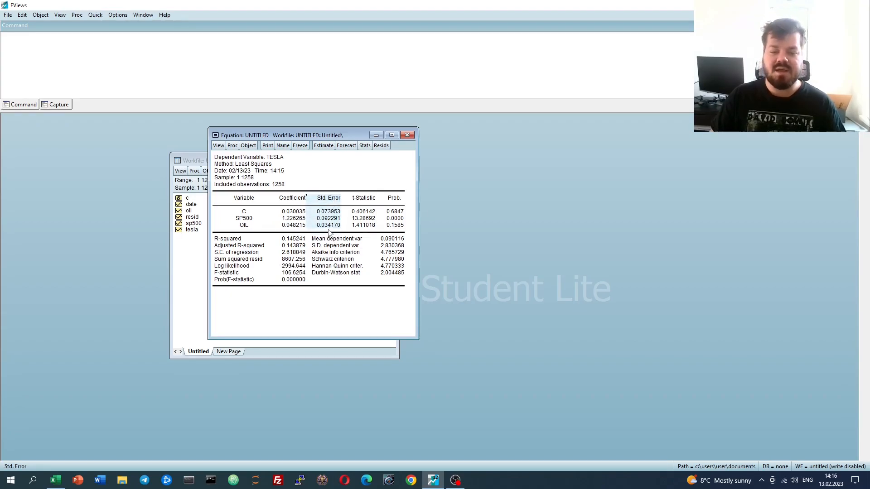
mouse_move(371, 200)
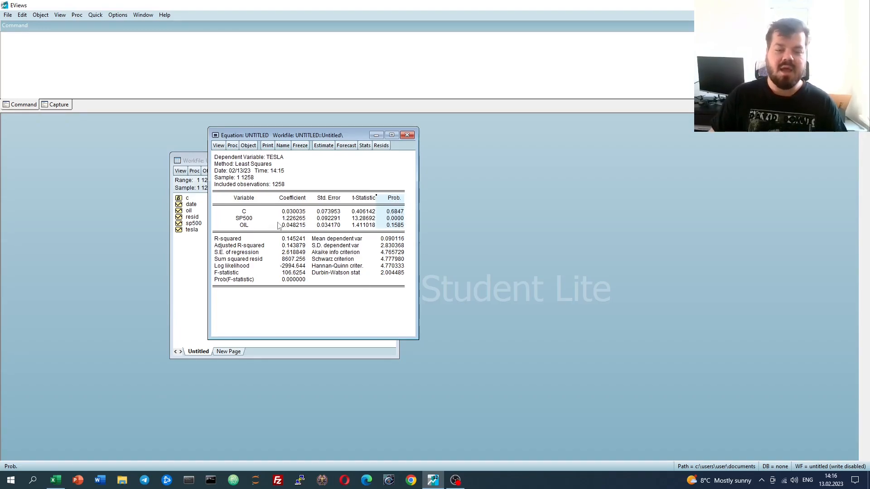
mouse_move(273, 217)
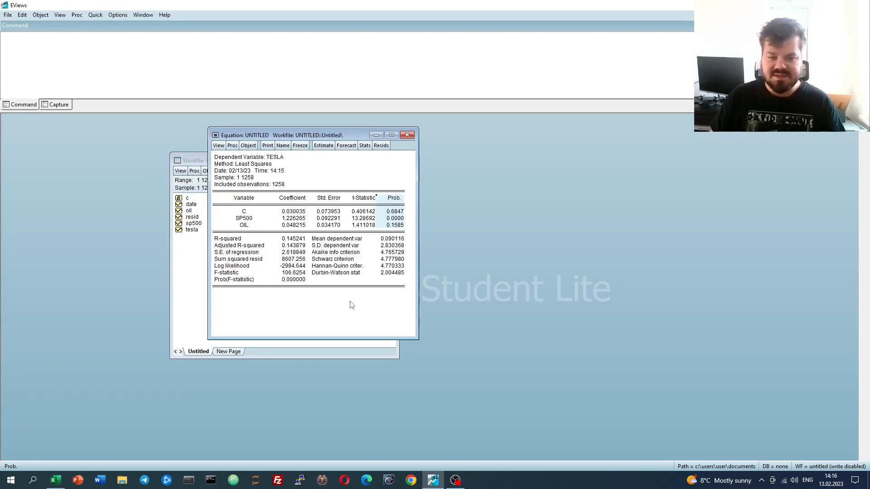
mouse_move(327, 316)
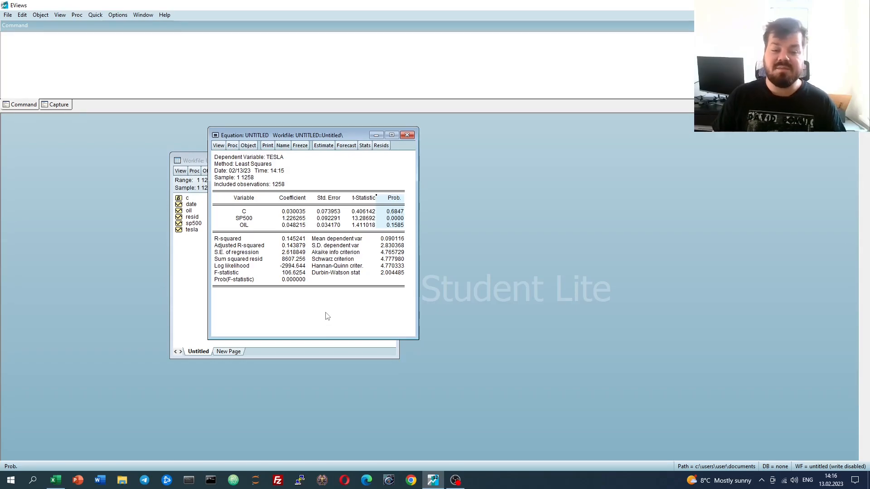
mouse_move(367, 246)
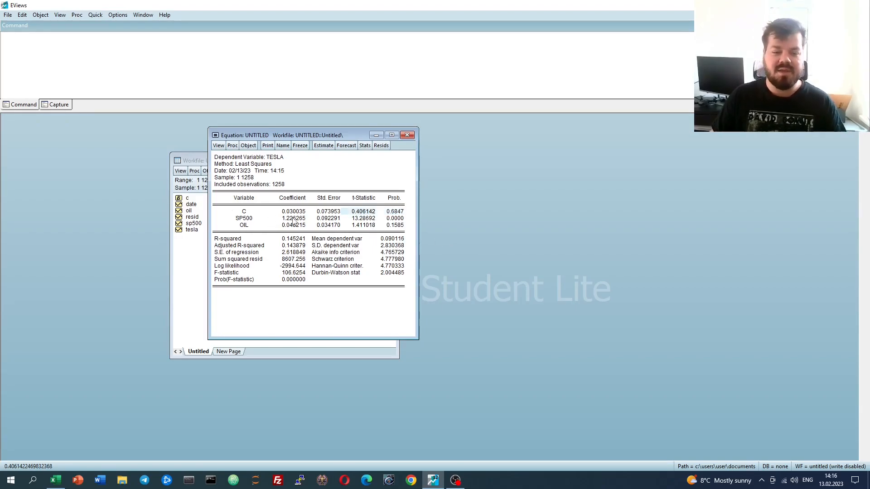
click(294, 218)
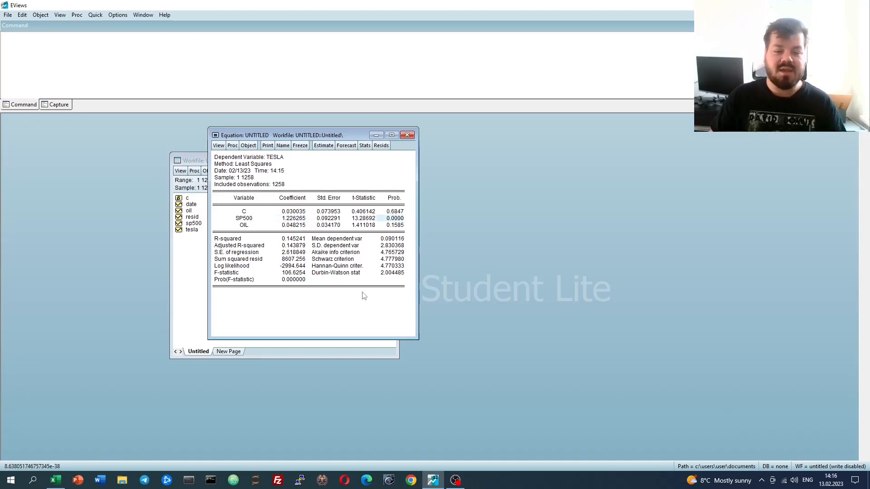
mouse_move(338, 283)
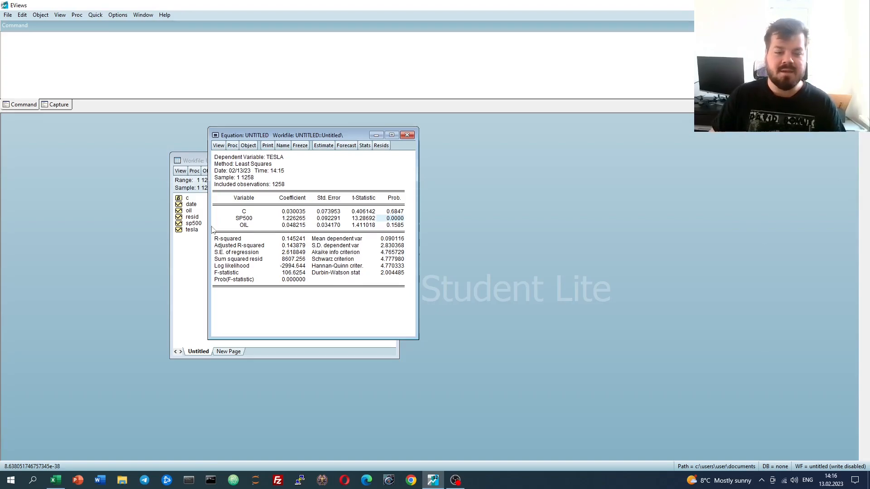
mouse_move(263, 295)
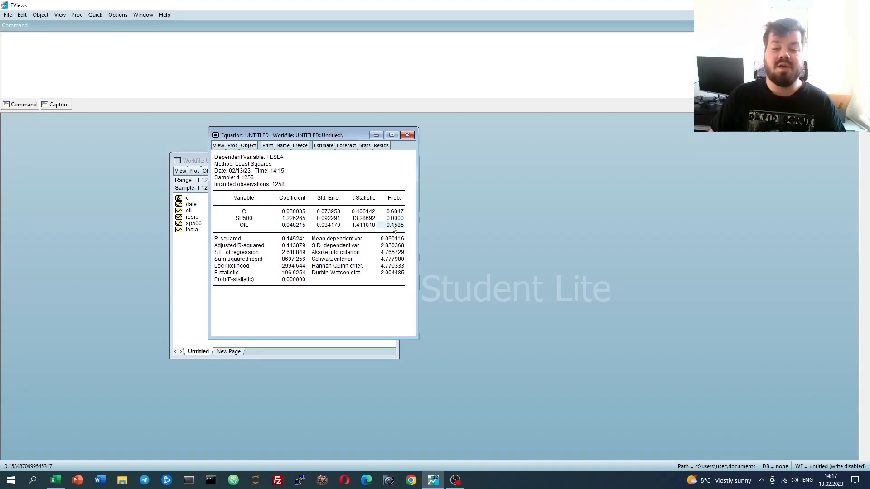
mouse_move(373, 318)
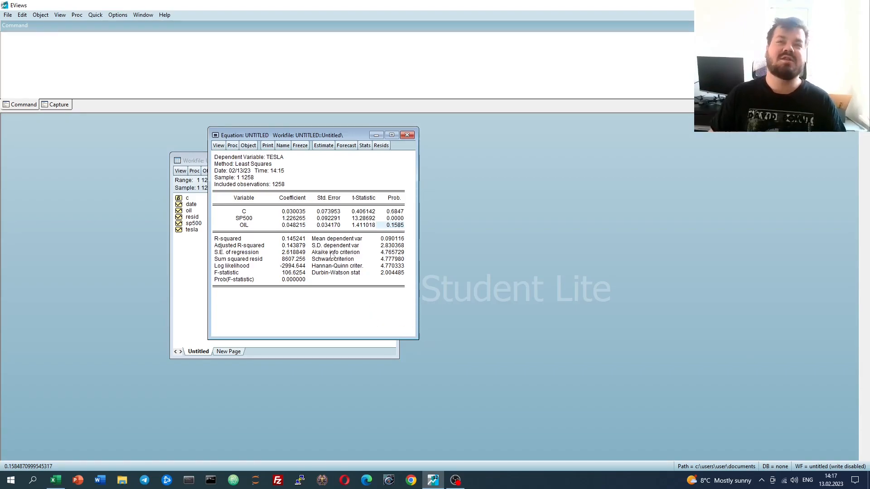
mouse_move(360, 274)
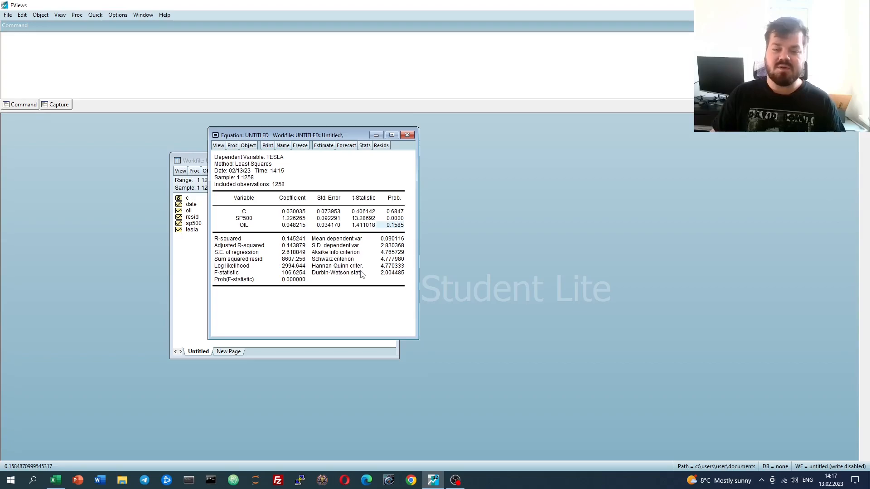
mouse_move(305, 234)
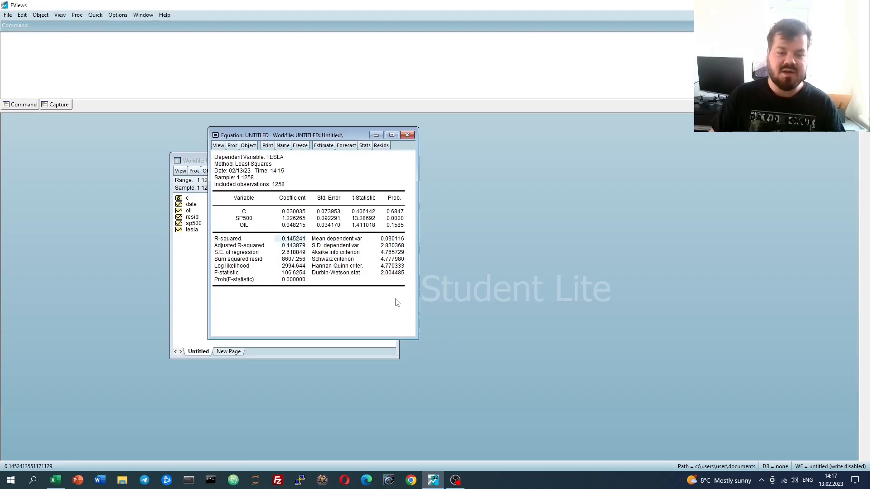
mouse_move(321, 282)
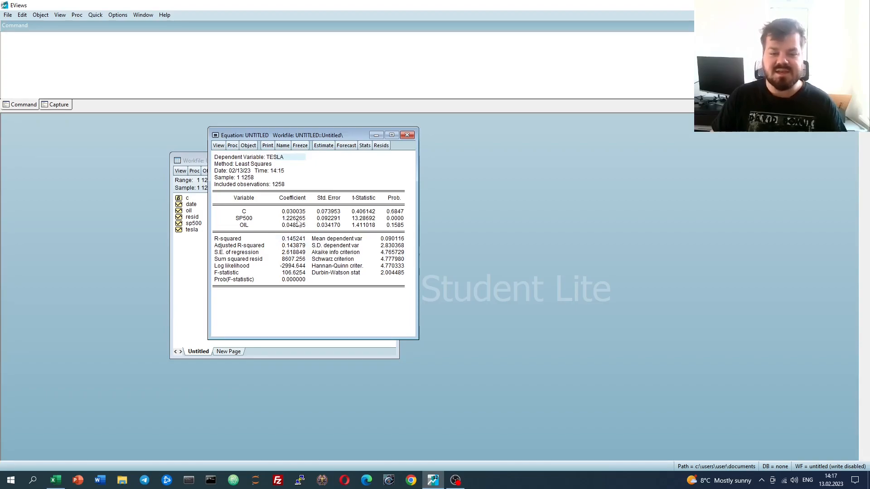
click(293, 218)
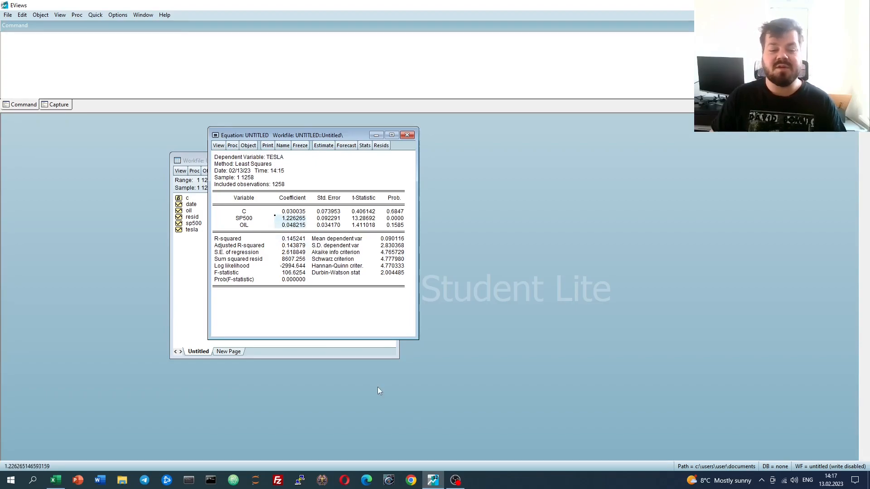
mouse_move(272, 310)
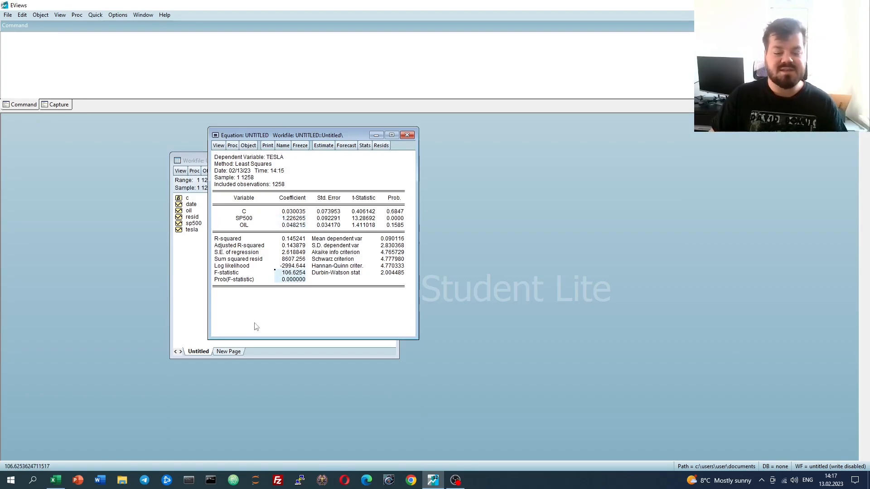
mouse_move(314, 325)
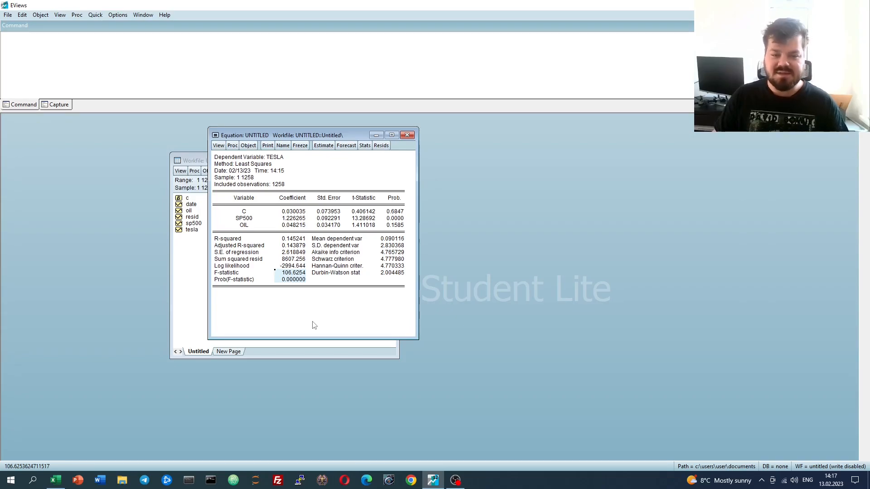
mouse_move(235, 287)
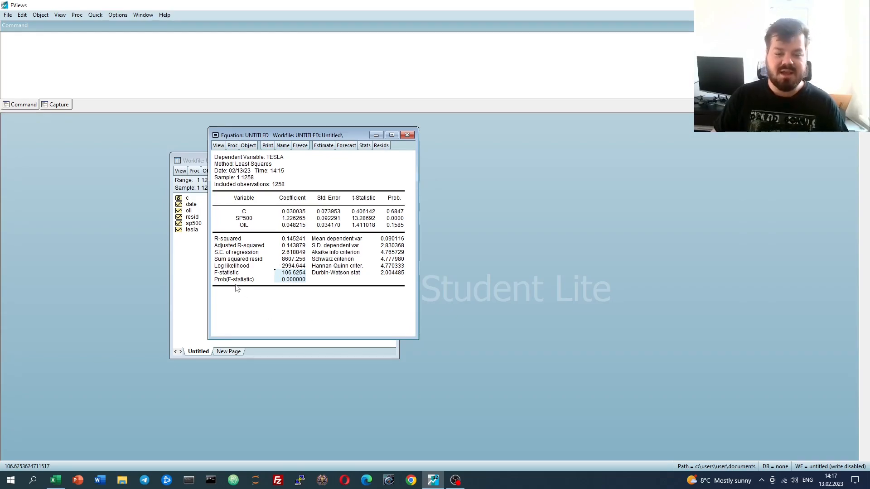
click(226, 273)
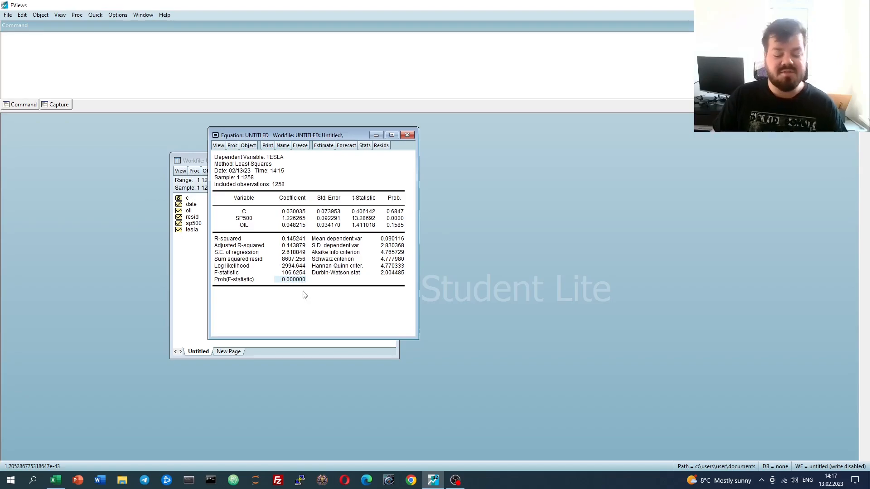
mouse_move(294, 300)
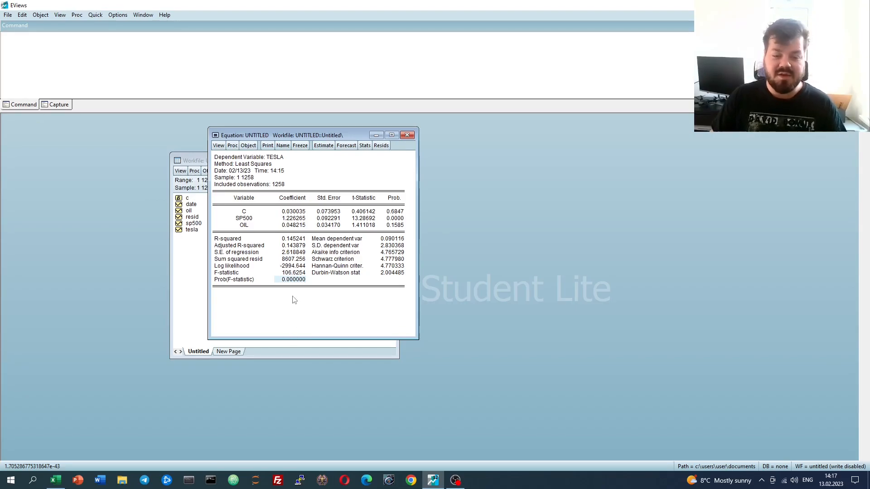
mouse_move(342, 315)
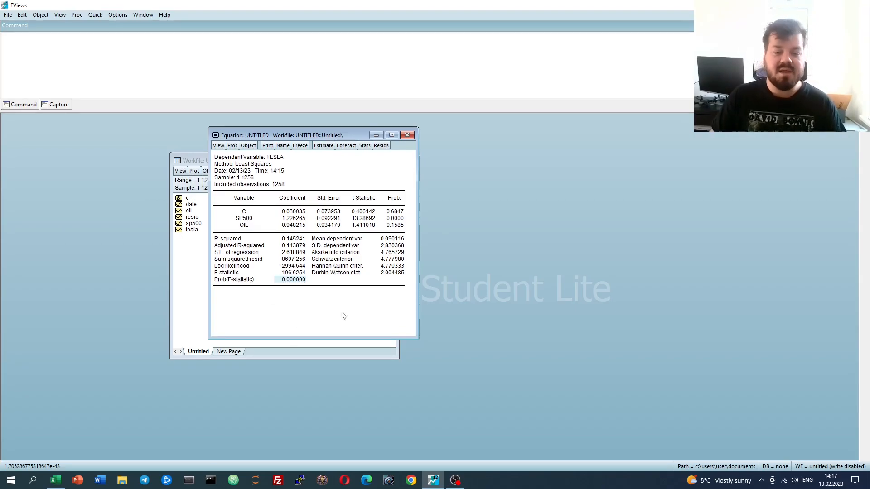
click(294, 251)
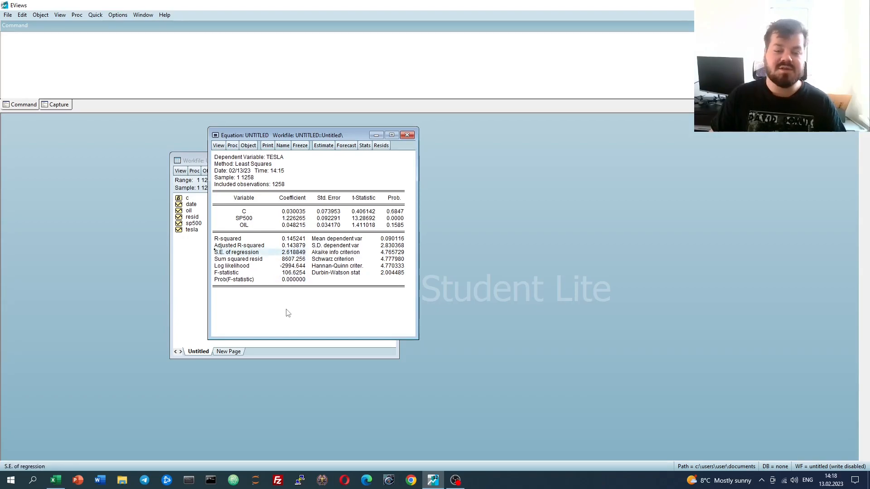
mouse_move(264, 300)
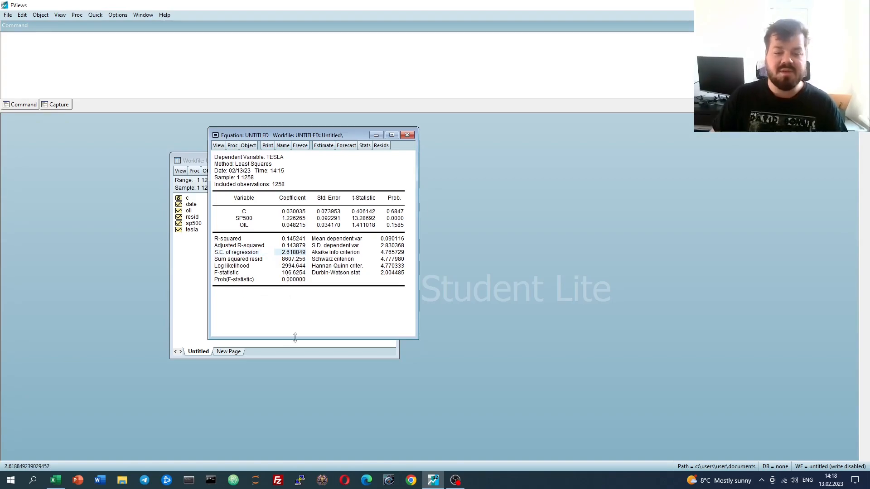
mouse_move(264, 305)
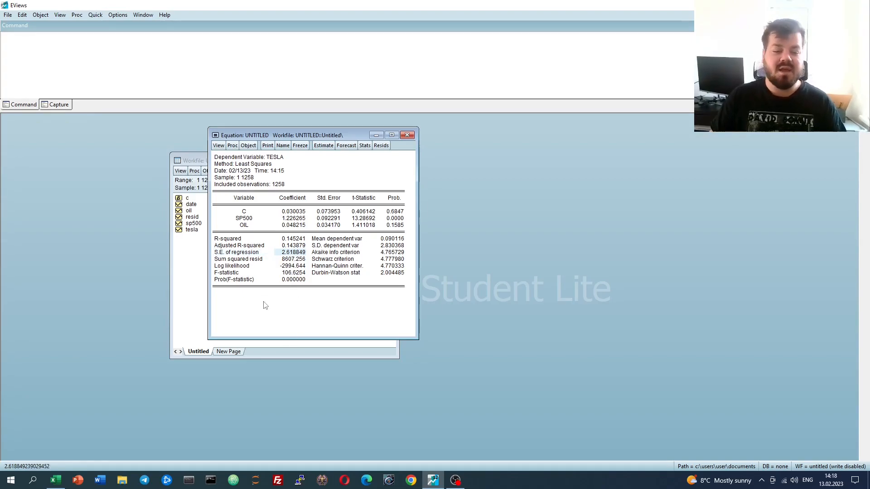
mouse_move(314, 298)
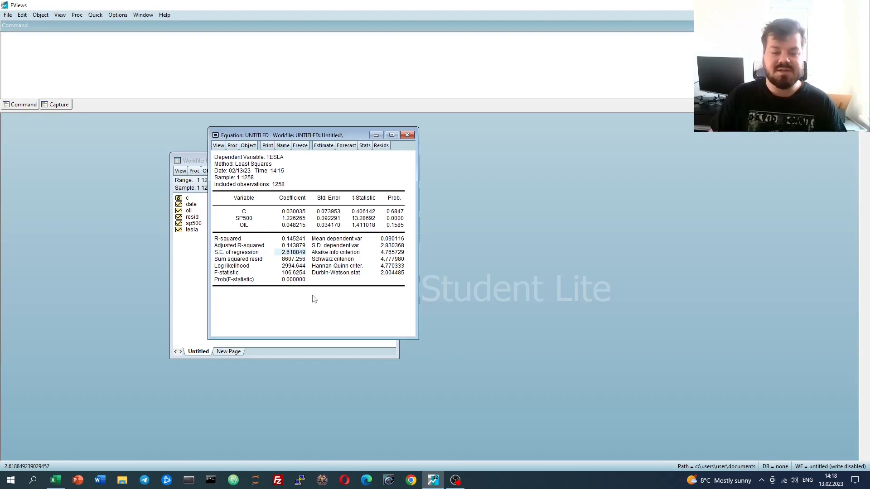
mouse_move(288, 230)
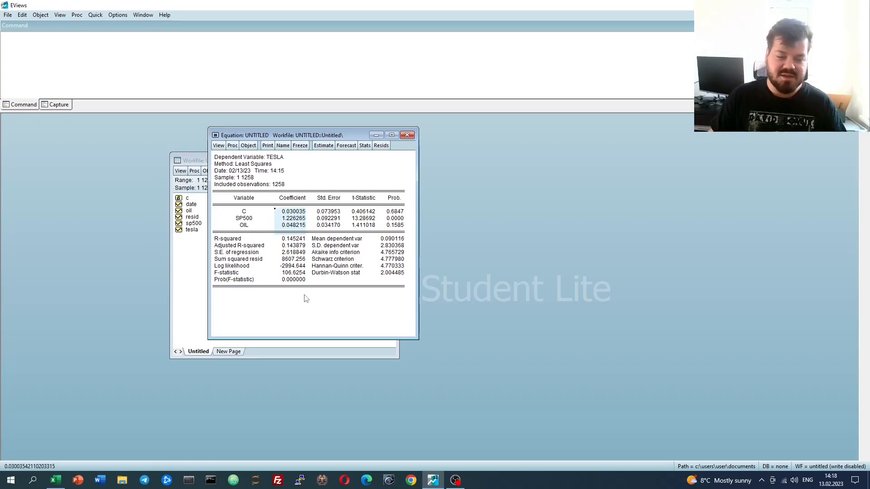
mouse_move(394, 276)
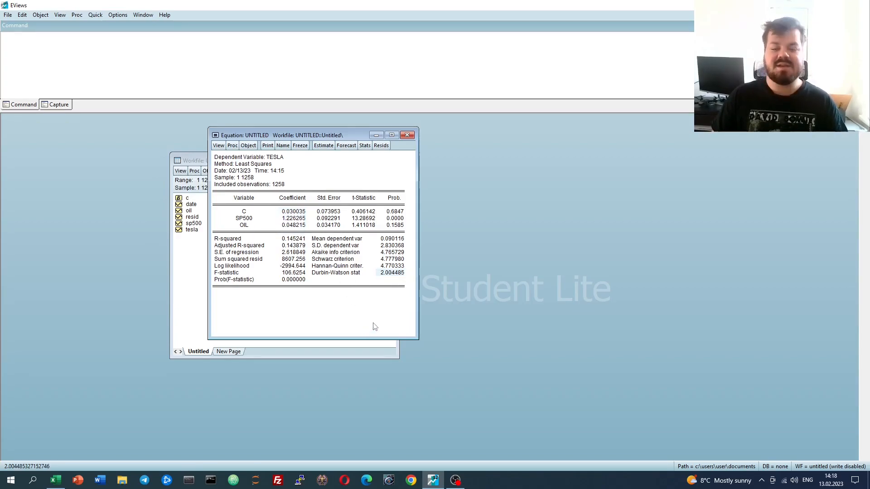
mouse_move(354, 300)
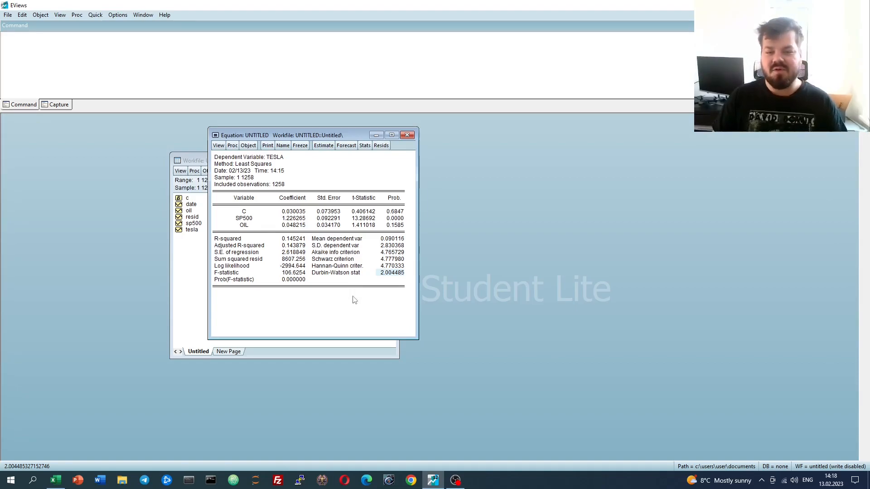
mouse_move(341, 308)
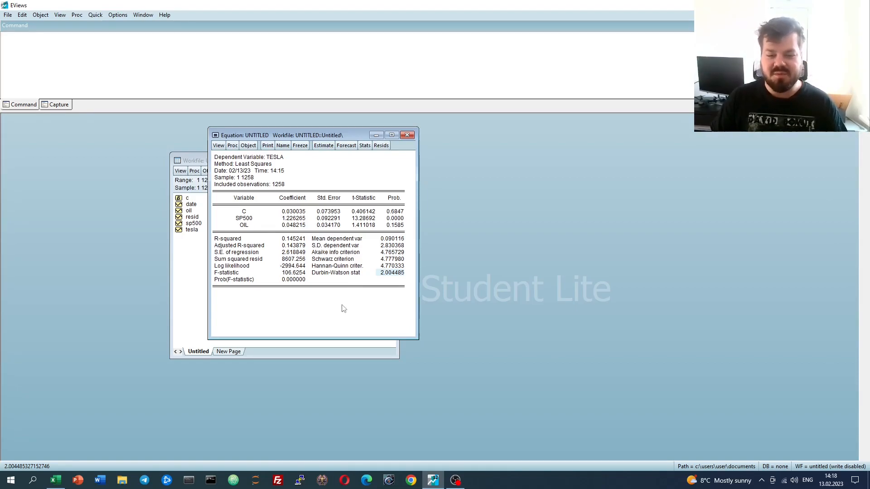
mouse_move(426, 250)
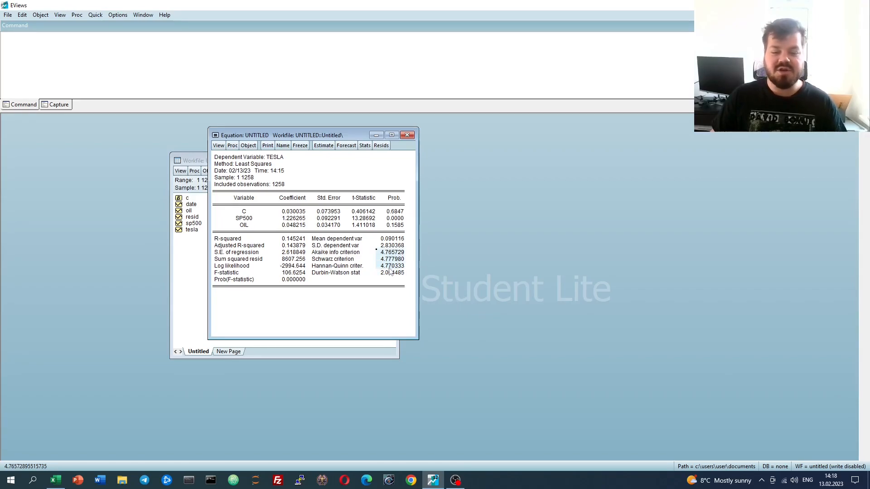
mouse_move(341, 314)
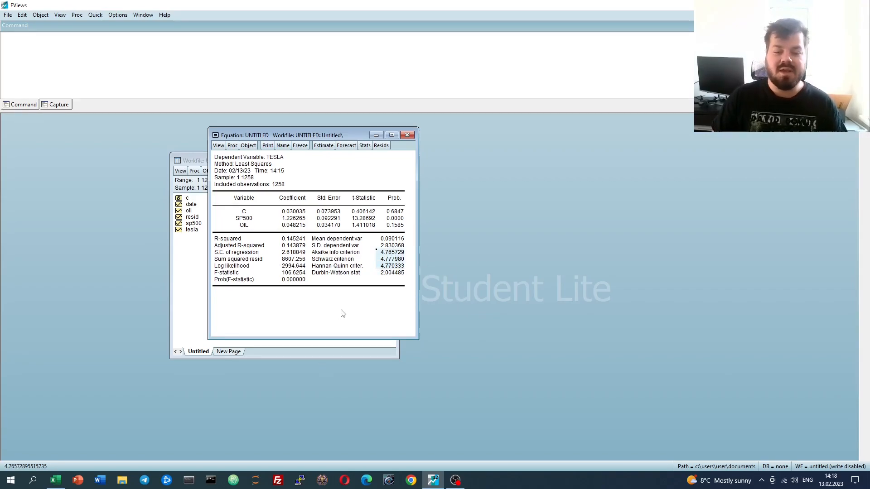
mouse_move(362, 300)
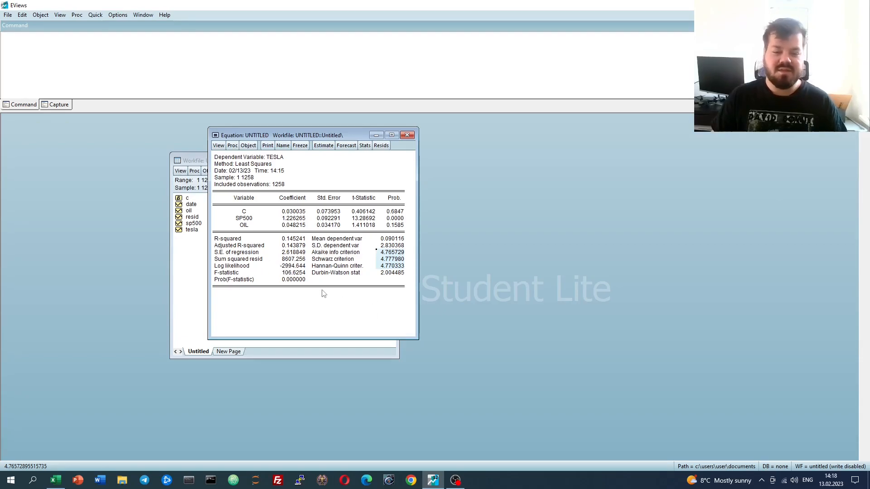
mouse_move(341, 332)
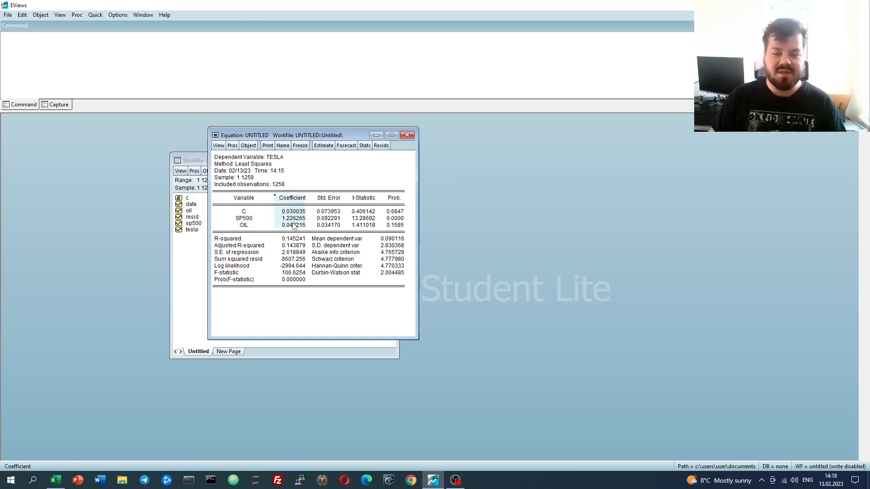
mouse_move(394, 238)
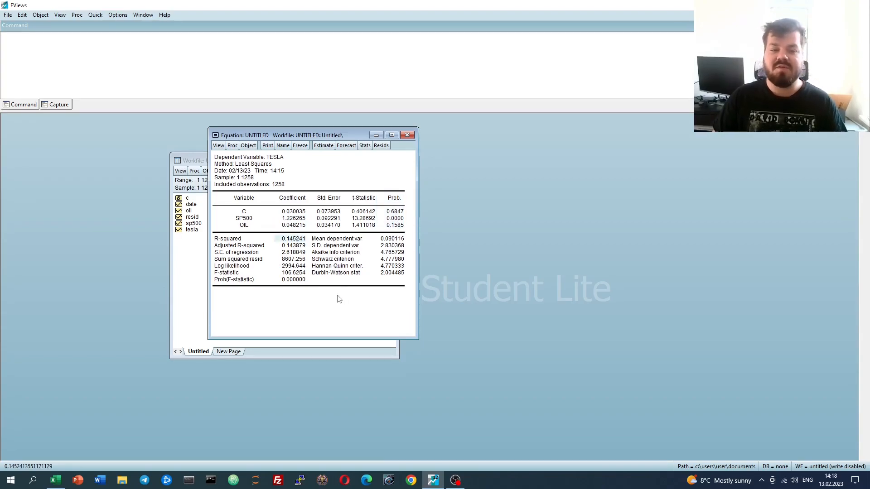
mouse_move(237, 278)
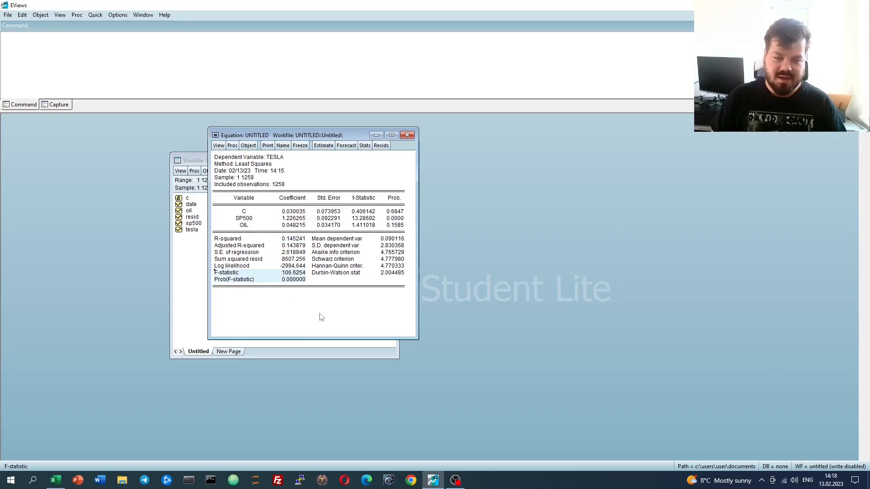
mouse_move(330, 314)
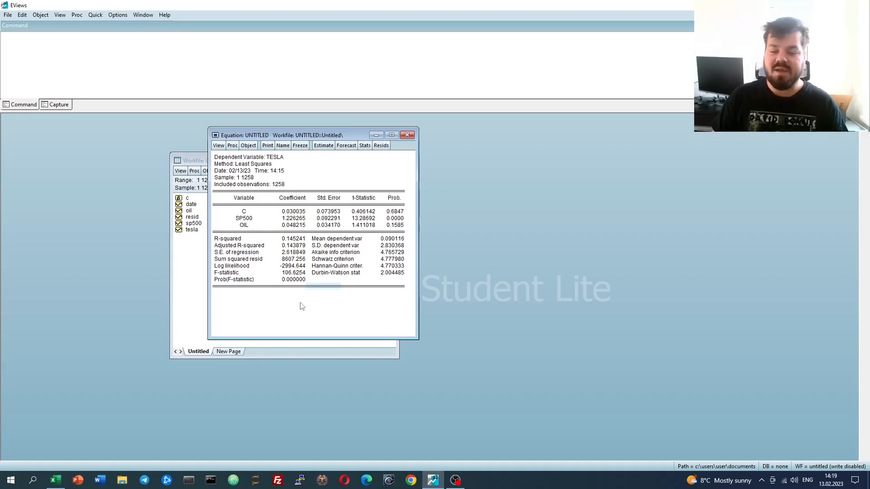
mouse_move(308, 292)
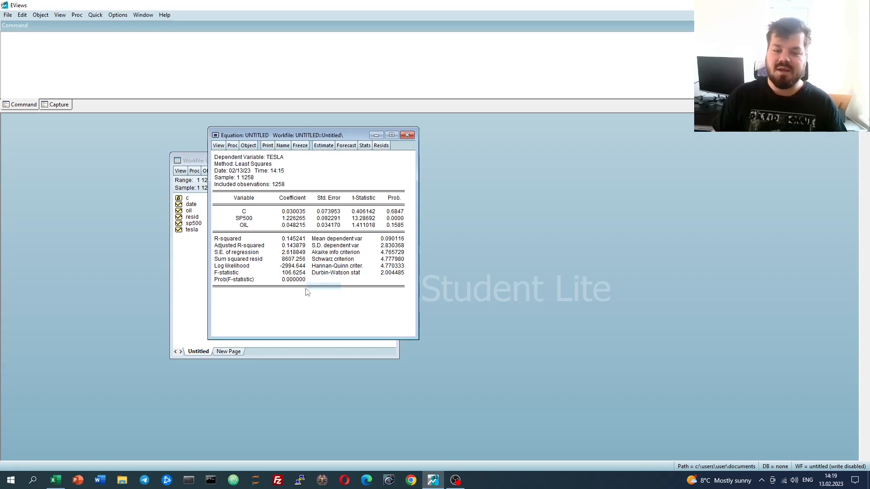
mouse_move(305, 304)
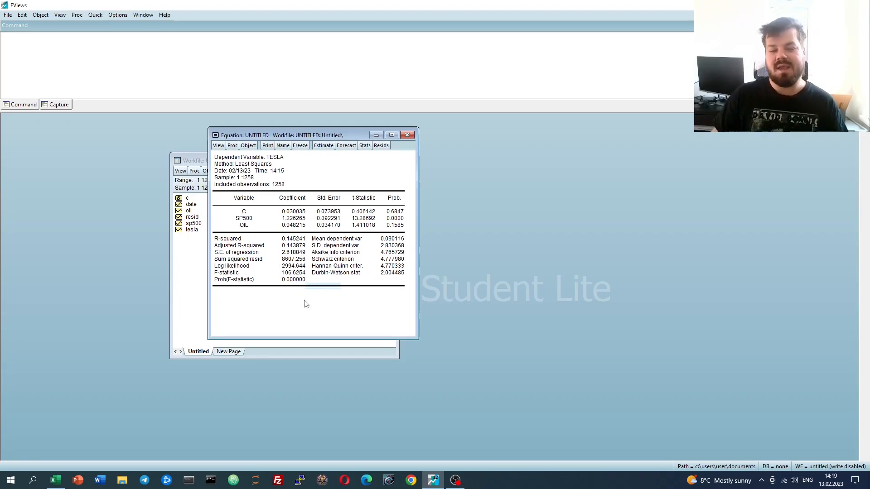
mouse_move(297, 181)
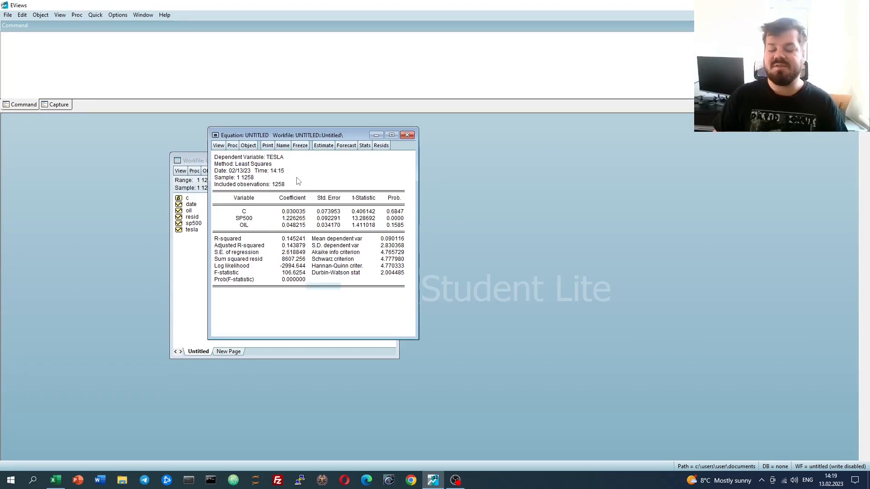
Name the untitled equation ols_1 in the workfile instead of deleting it
click(407, 135)
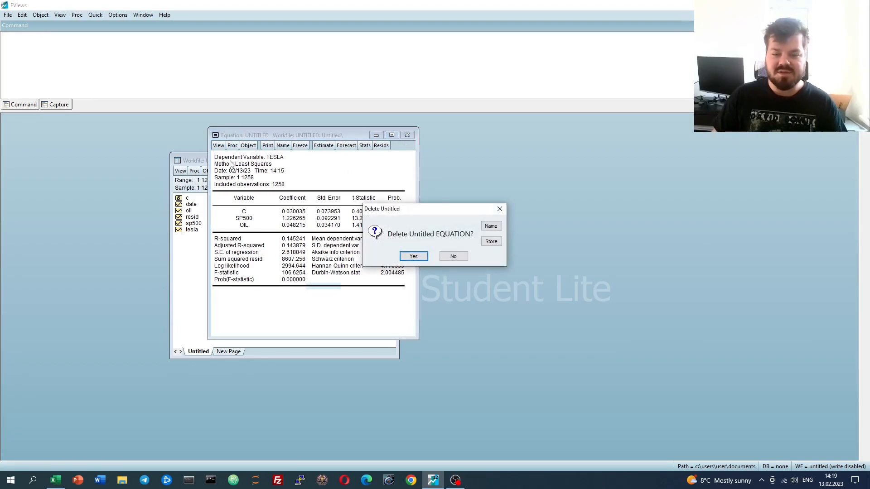
mouse_move(418, 221)
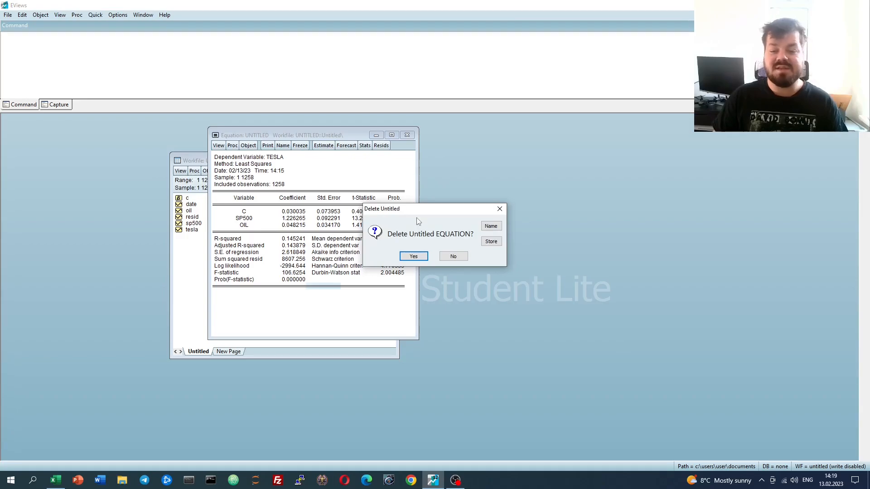
click(490, 225)
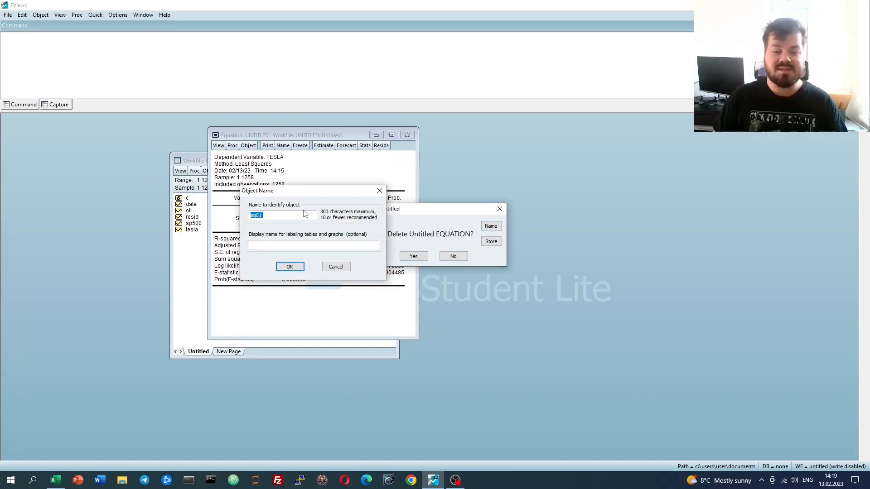
text(ols_1)
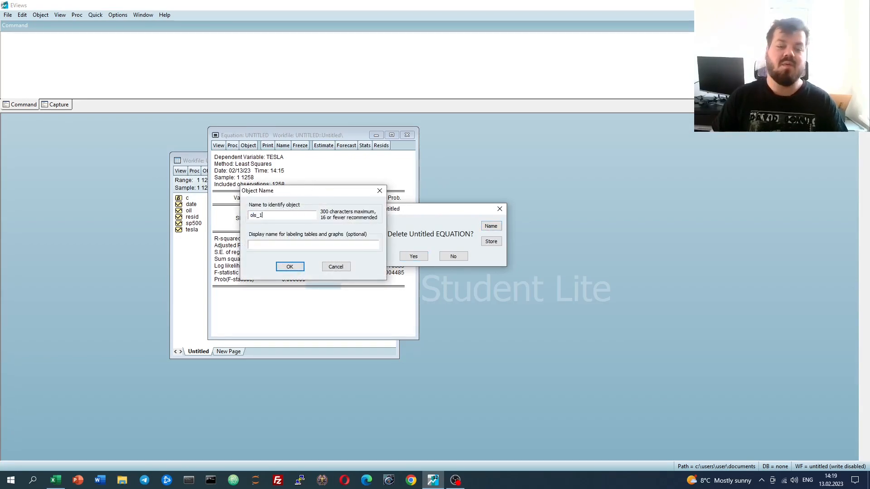
click(289, 266)
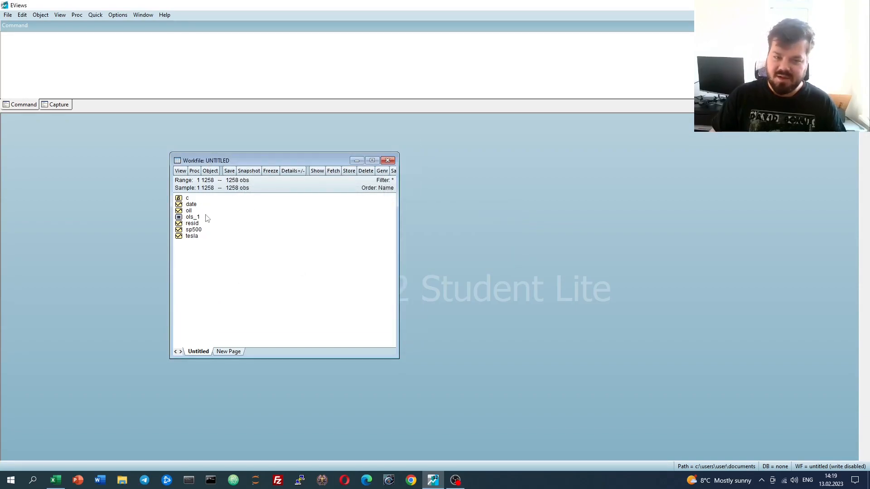
Check the saved ols_1 equation and return to the workfile list
double_click(192, 217)
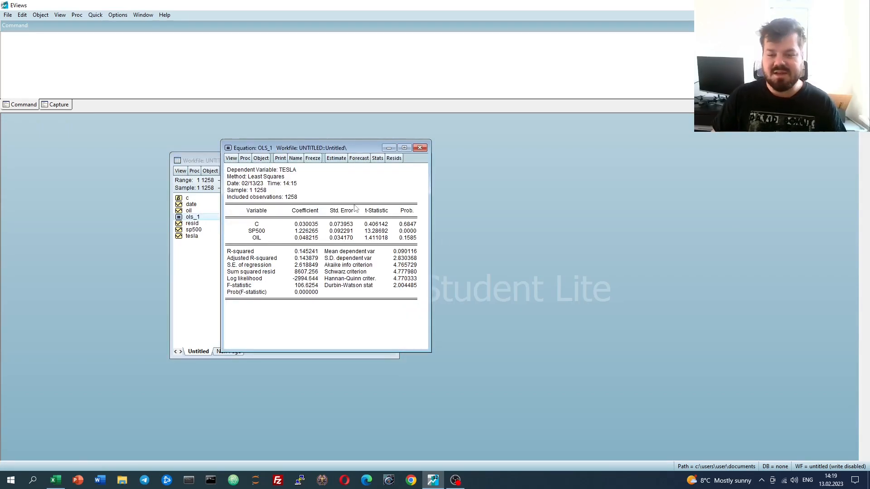
click(420, 148)
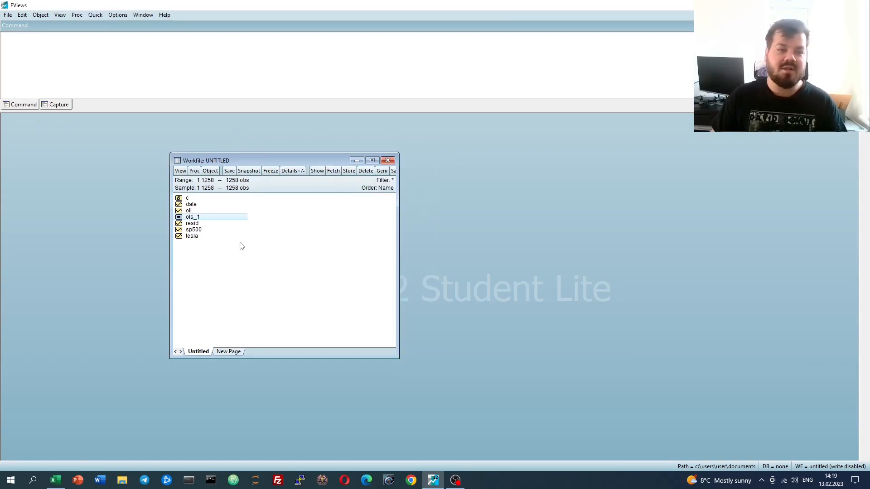
click(9, 15)
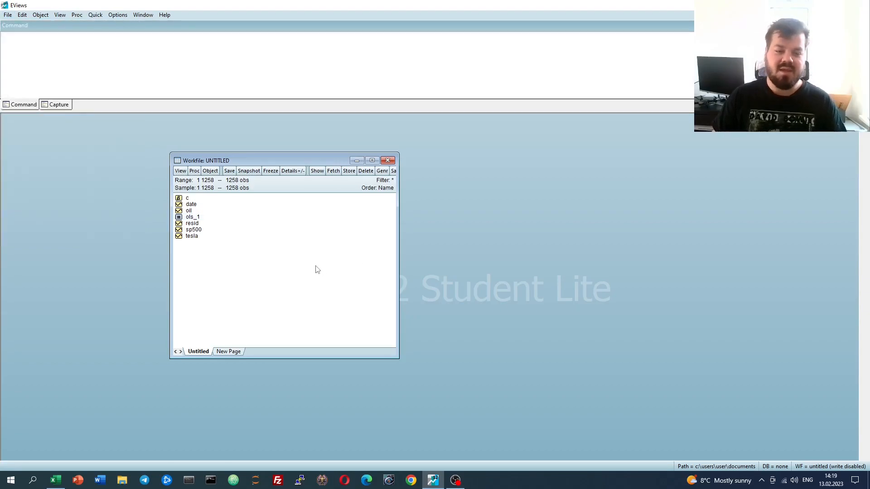
mouse_move(315, 257)
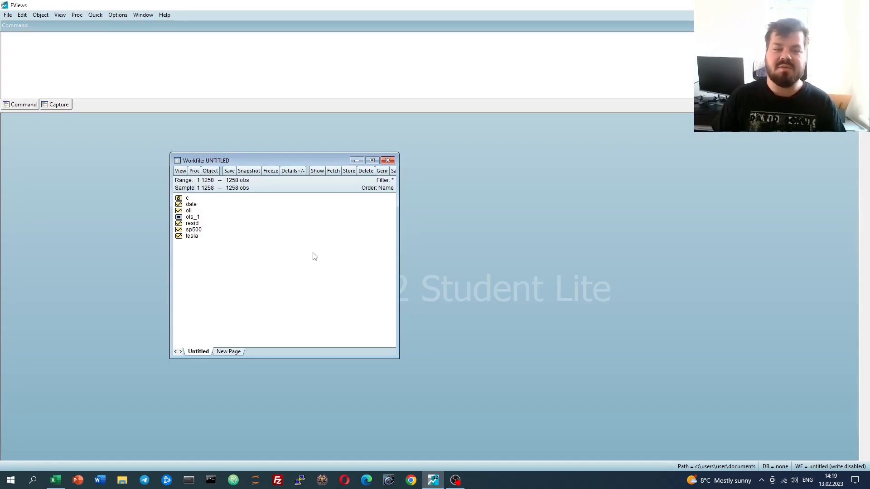
mouse_move(292, 250)
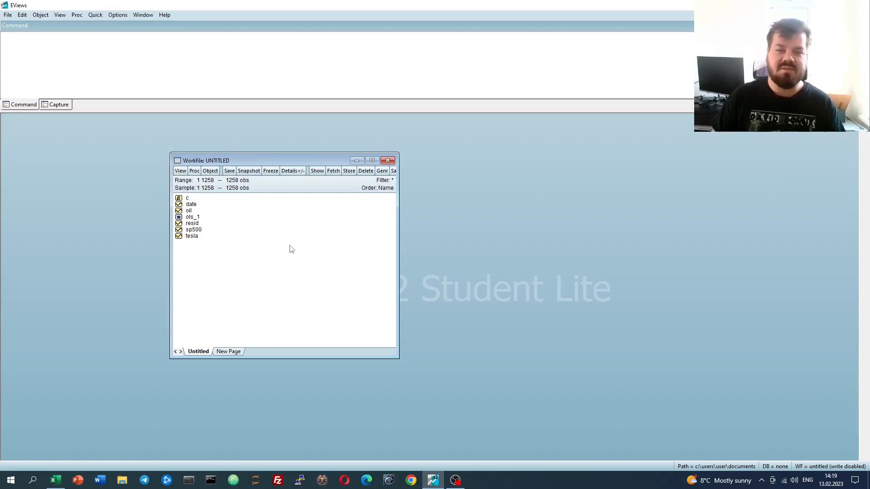